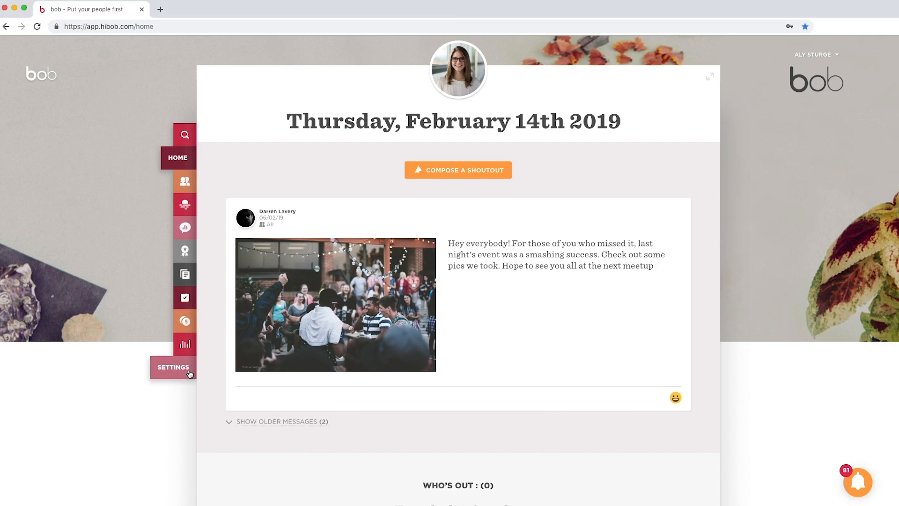
Show the company's Sites list (London, New York, Tel Aviv, Hong Kong) in Settings.
left_click(172, 368)
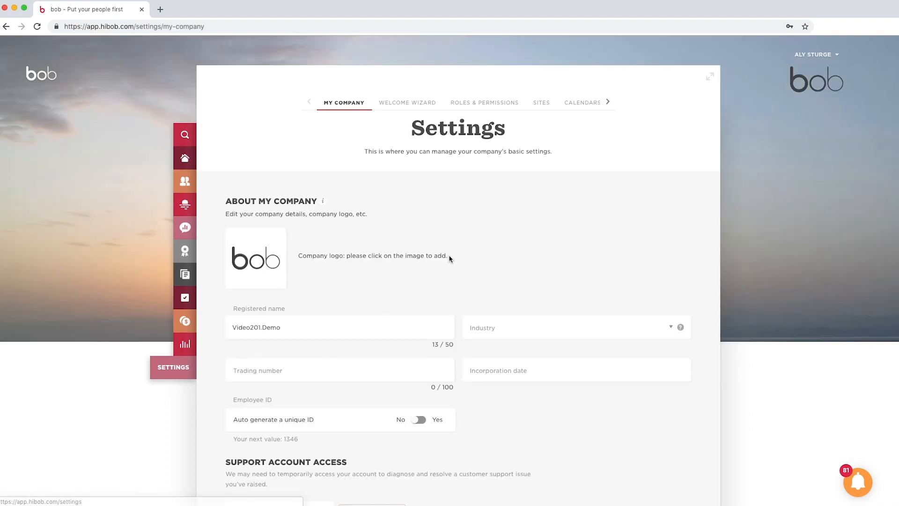
left_click(541, 102)
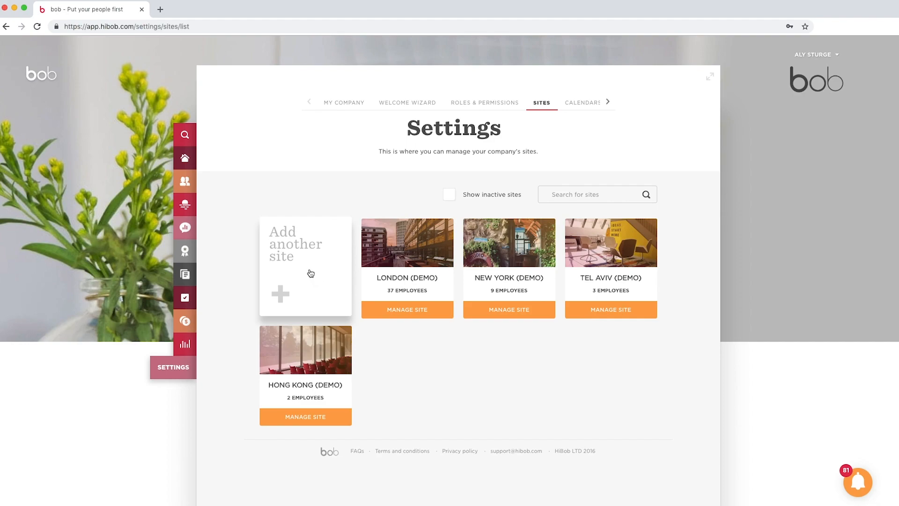
mouse_move(184, 181)
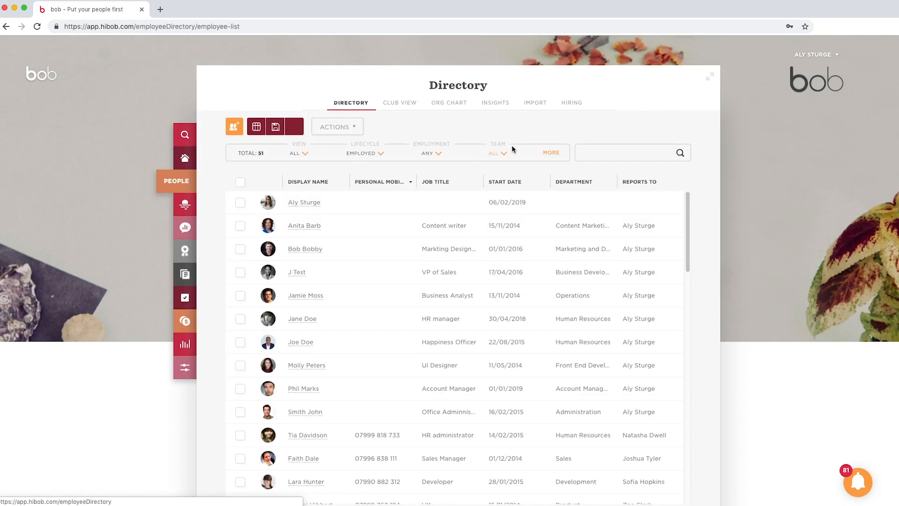
mouse_move(535, 107)
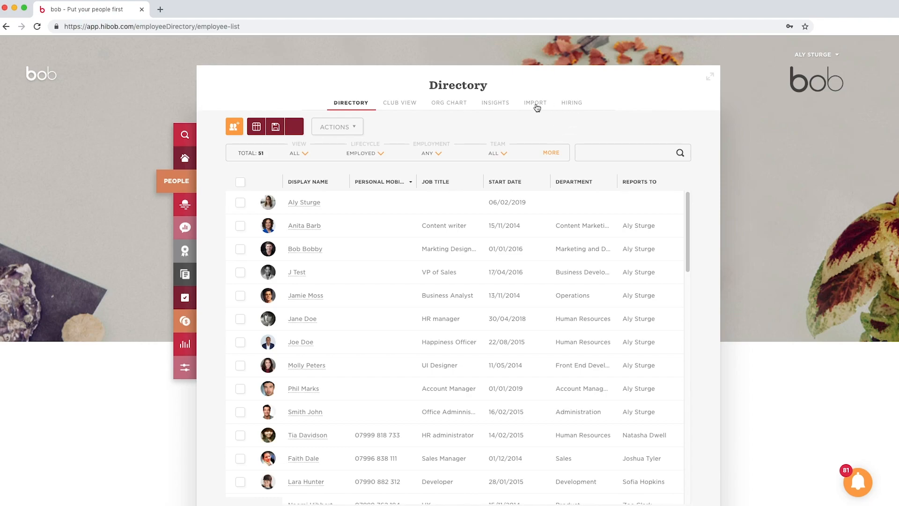
Switch from the People Directory to the Import page.
left_click(534, 103)
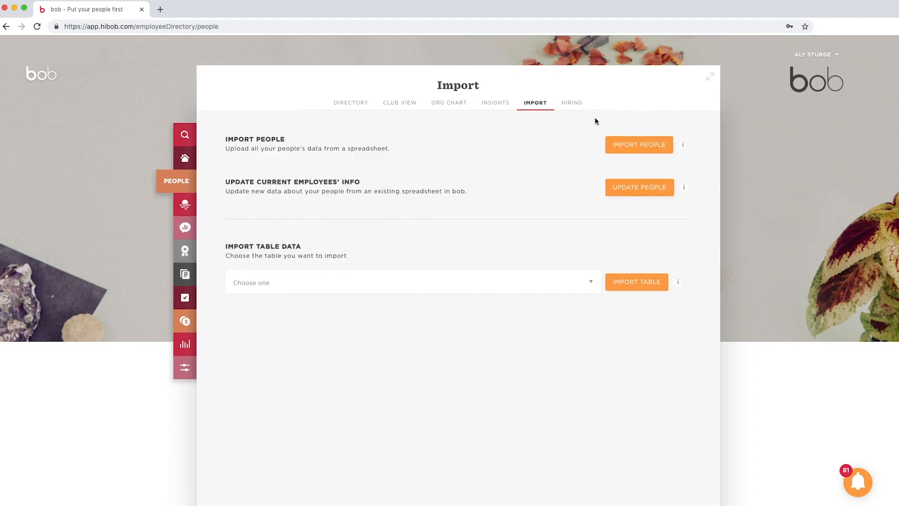
mouse_move(745, 137)
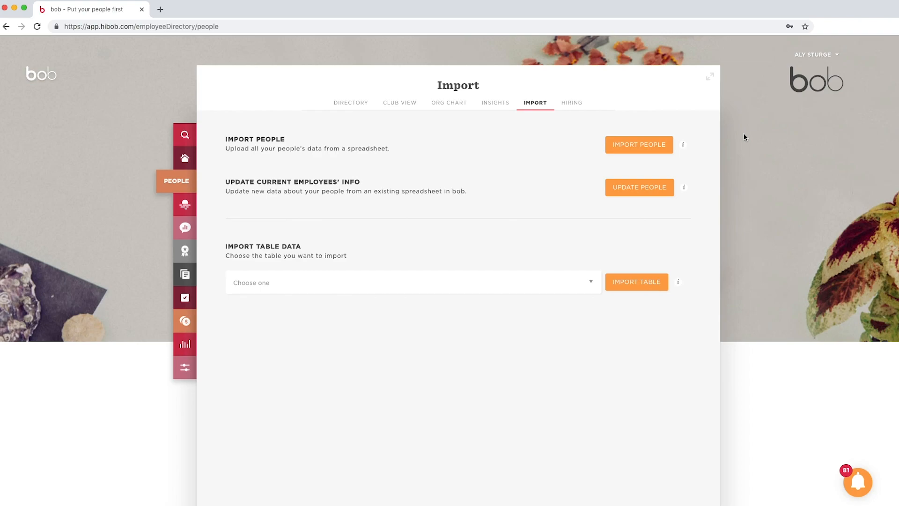
mouse_move(736, 141)
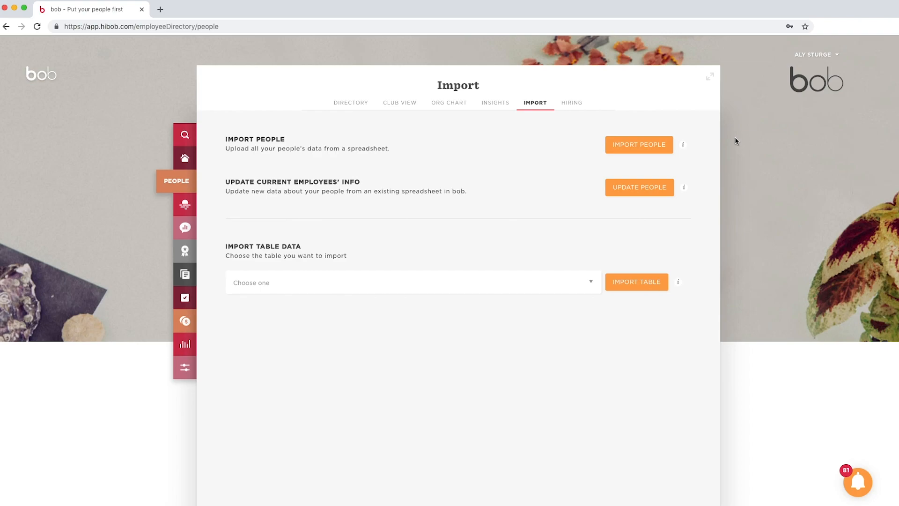
mouse_move(683, 161)
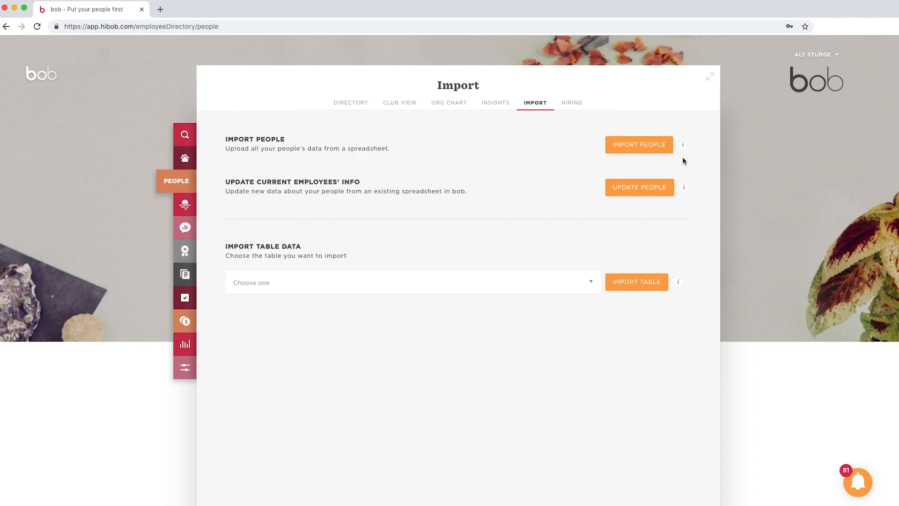
mouse_move(685, 205)
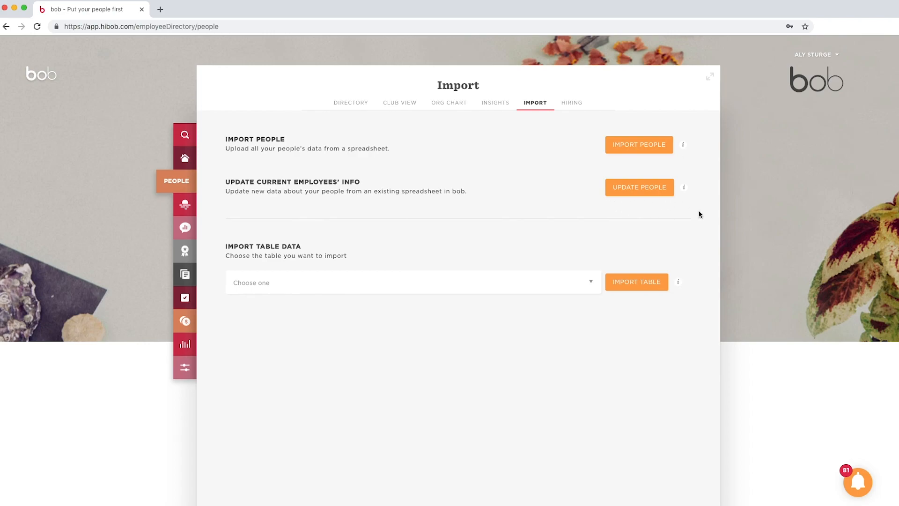
mouse_move(709, 303)
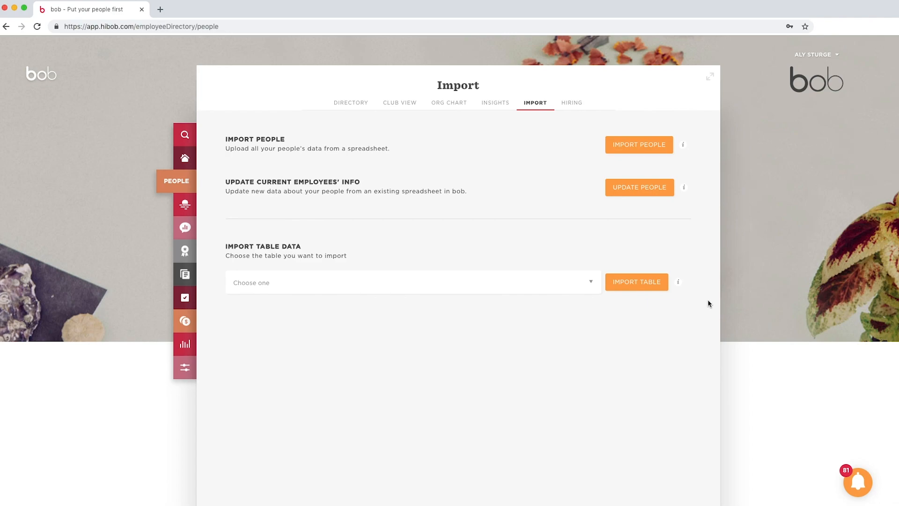
mouse_move(614, 303)
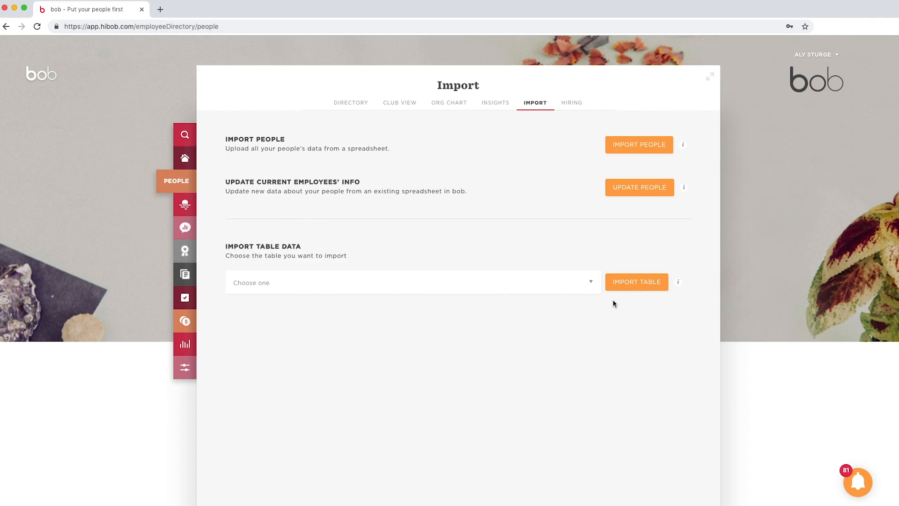
mouse_move(562, 251)
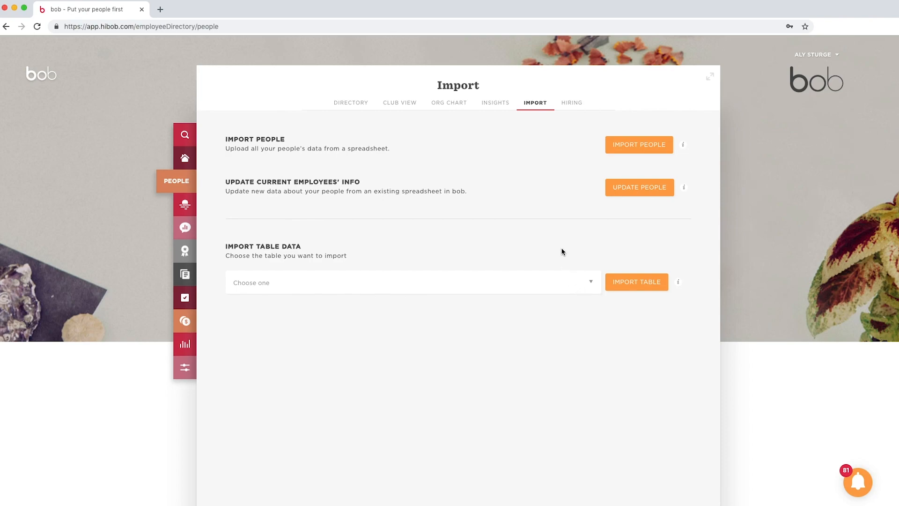
left_click(410, 282)
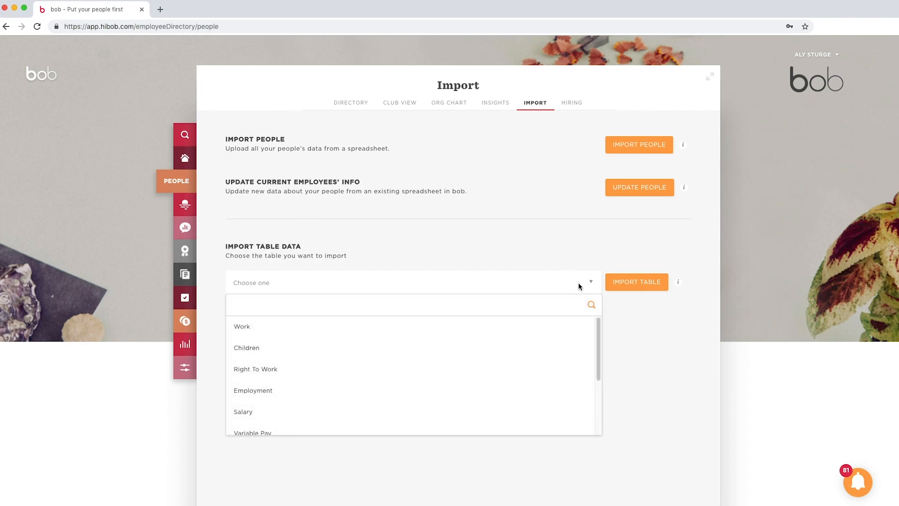
mouse_move(446, 399)
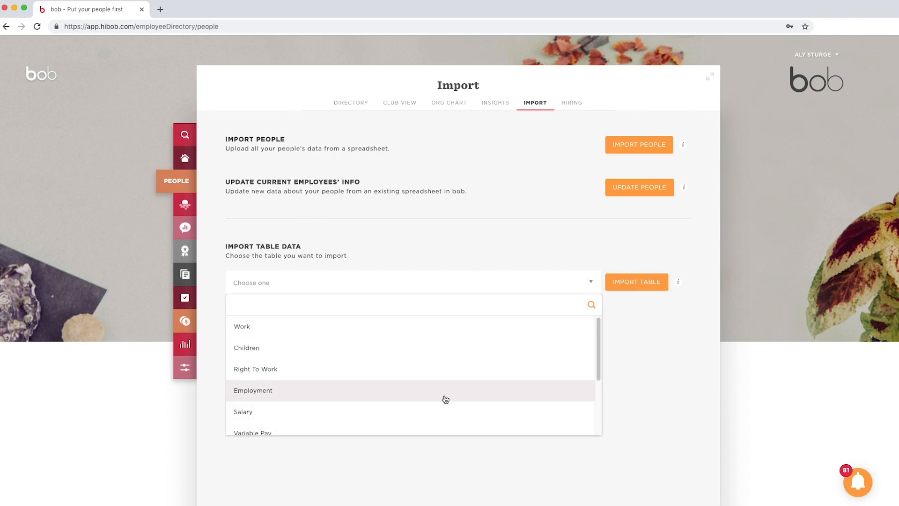
scroll("down", 3)
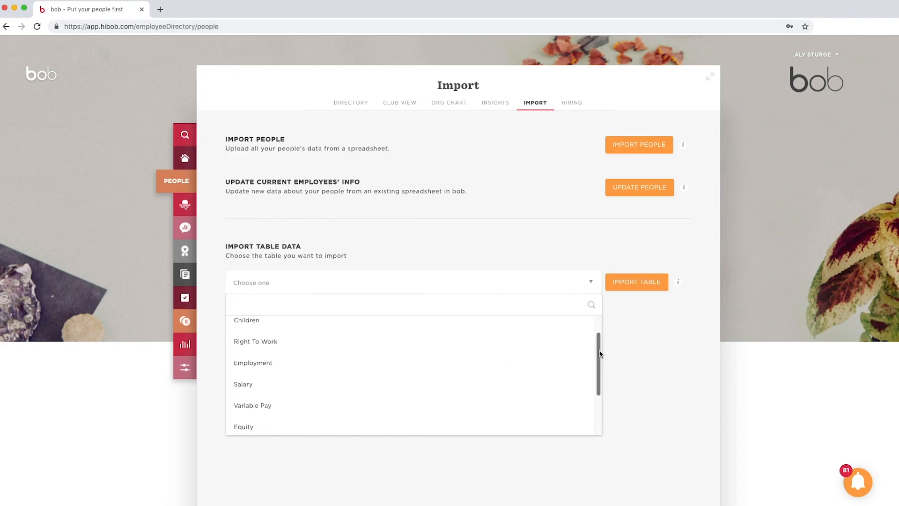
scroll("down", 3)
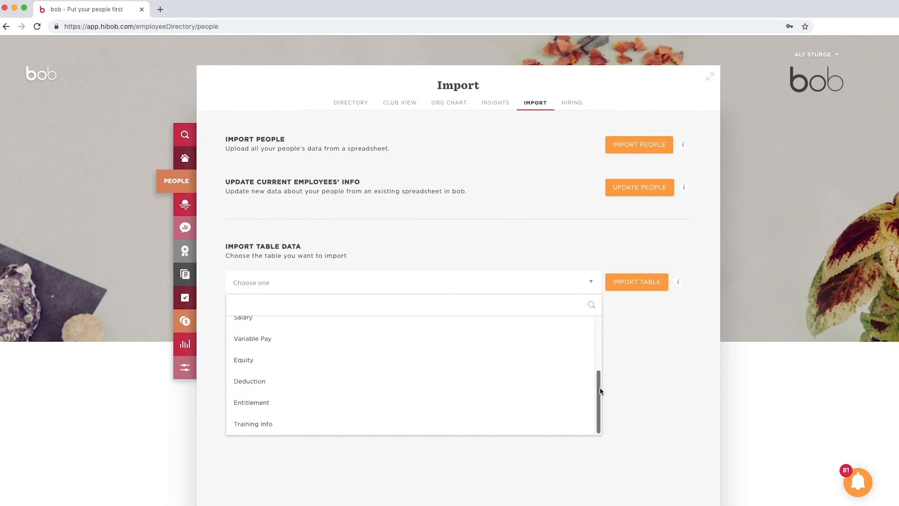
scroll("up", 3)
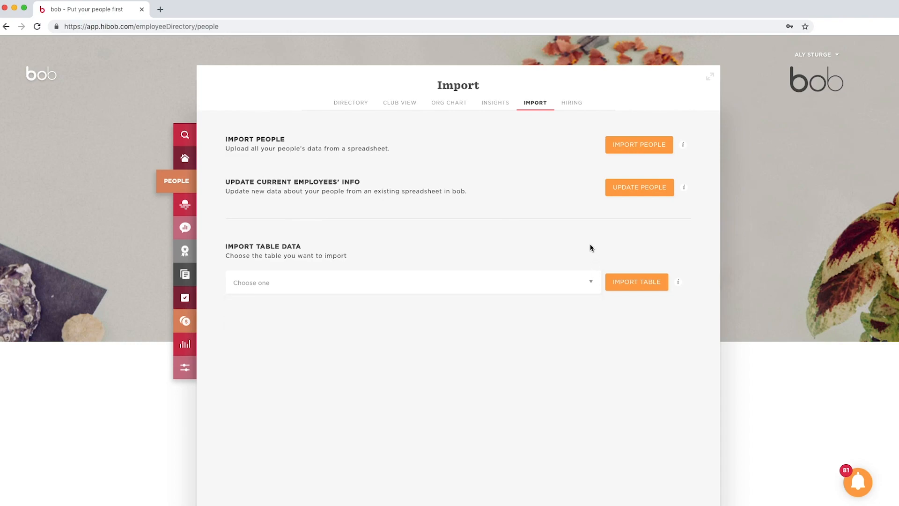
mouse_move(588, 247)
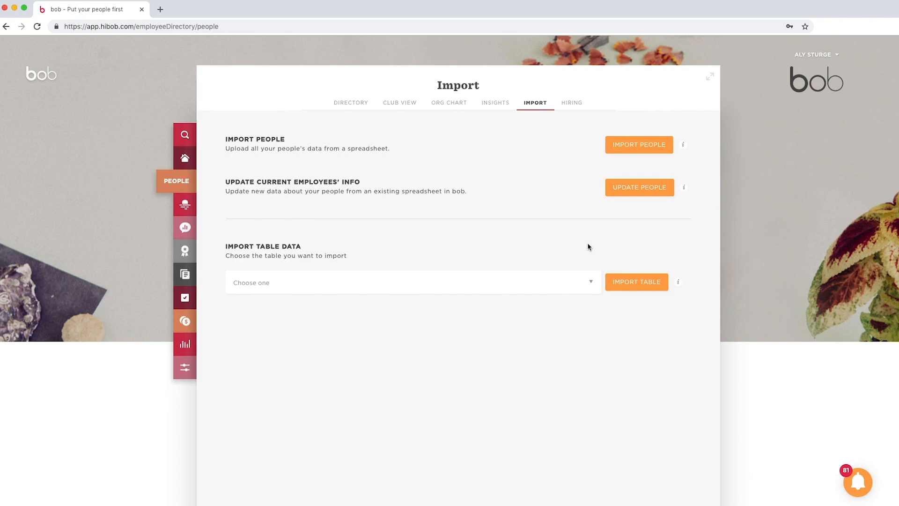
mouse_move(722, 239)
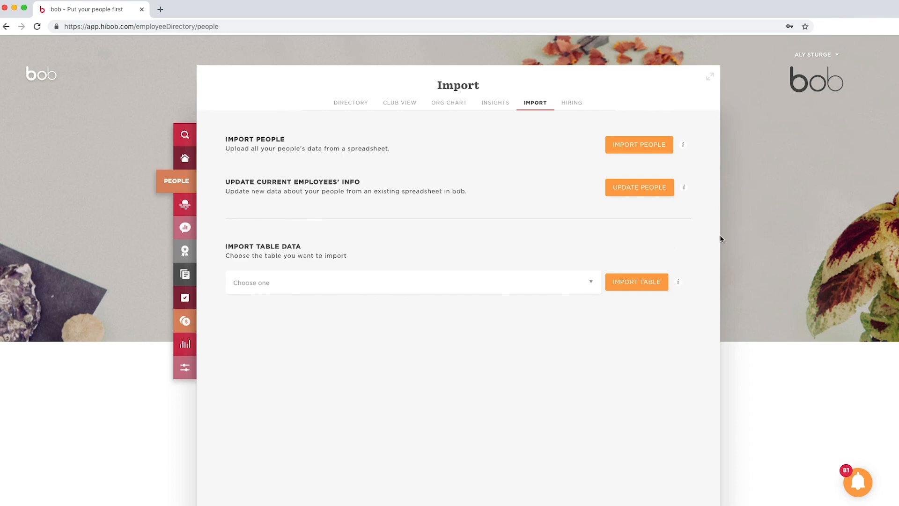
mouse_move(715, 223)
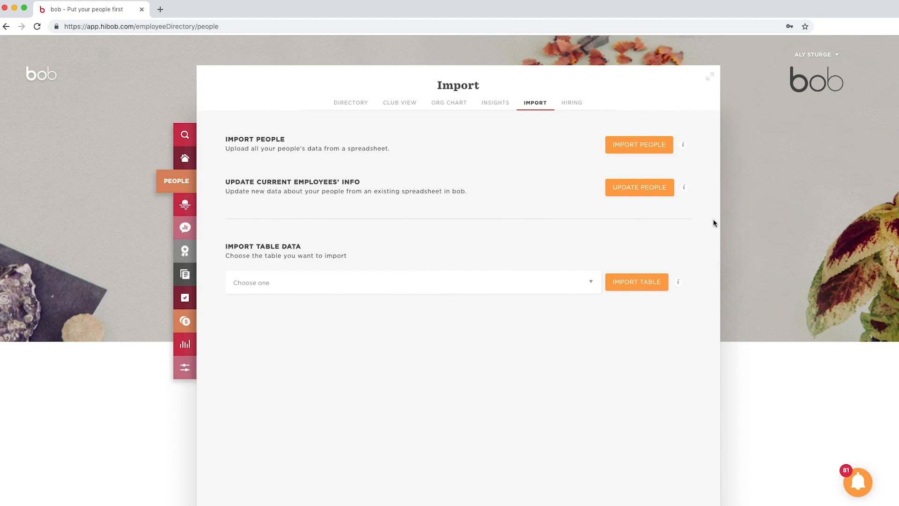
mouse_move(714, 218)
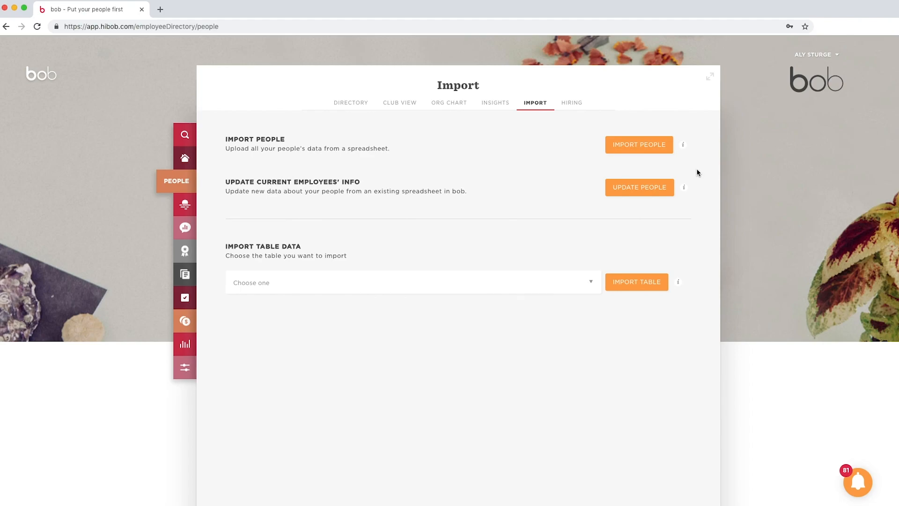
mouse_move(650, 153)
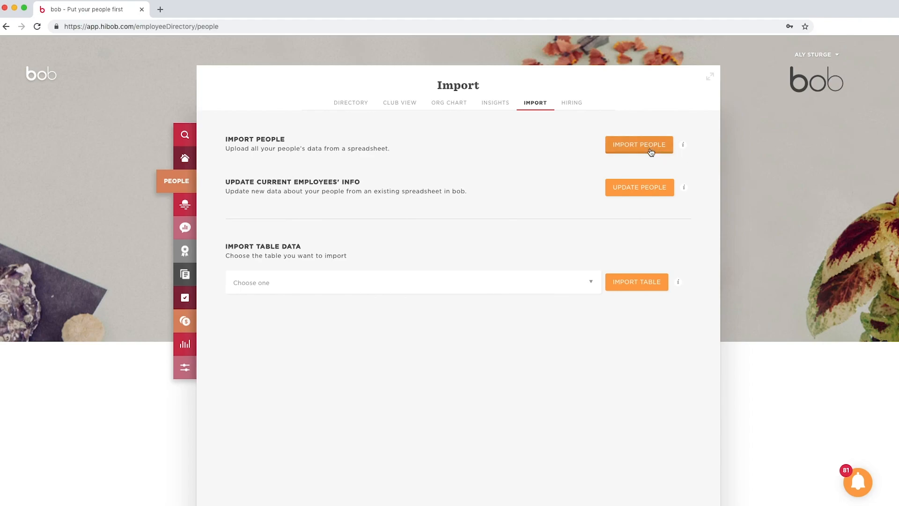
Start Import People to reach the Add new people dialog and review its requirements.
left_click(639, 144)
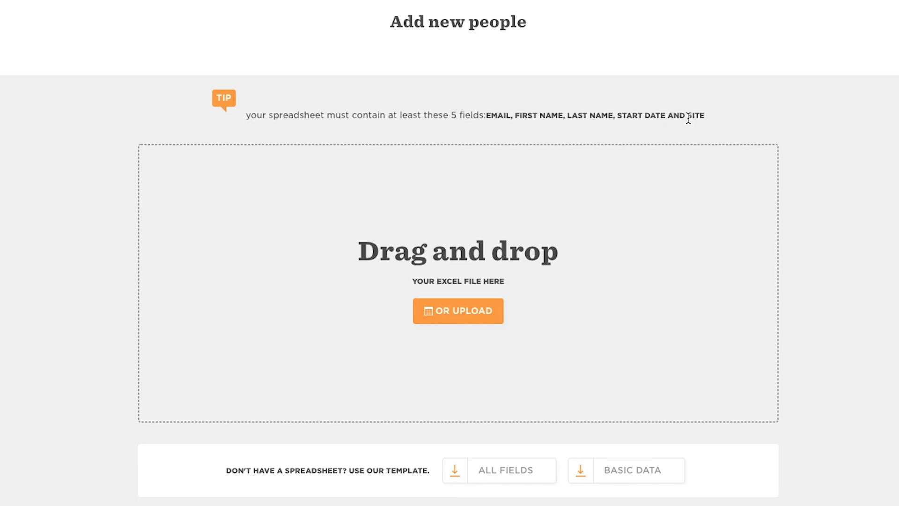
scroll("down", 3)
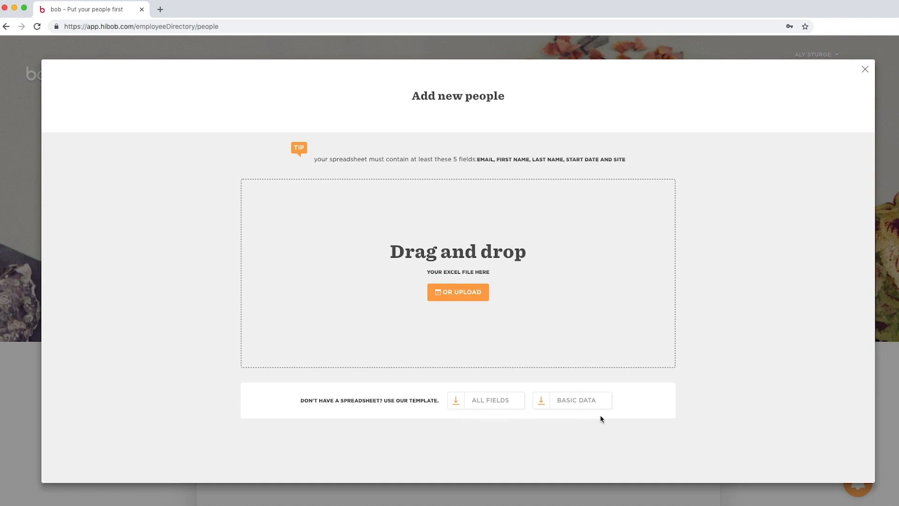
mouse_move(210, 356)
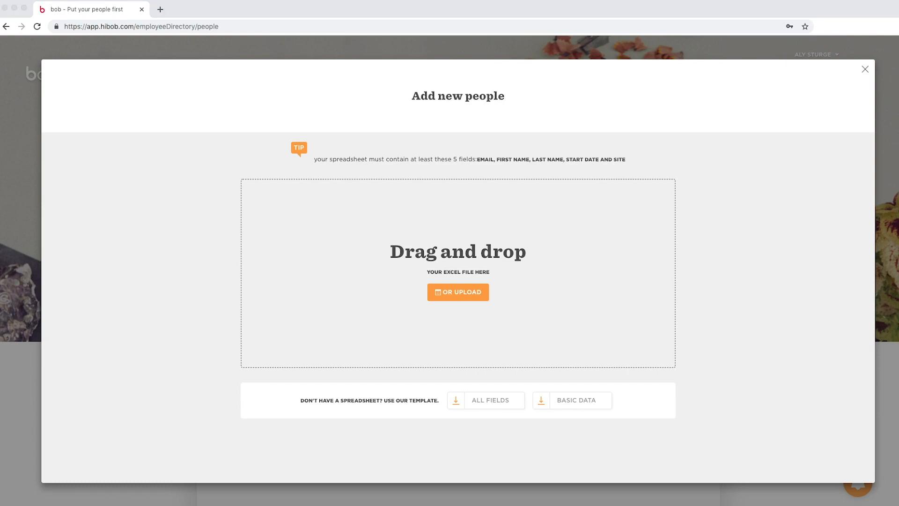
Upload the employee Excel file, get 14 of 15 column titles matched, and continue to department anomalies.
left_click_drag(402, 281, 403, 281)
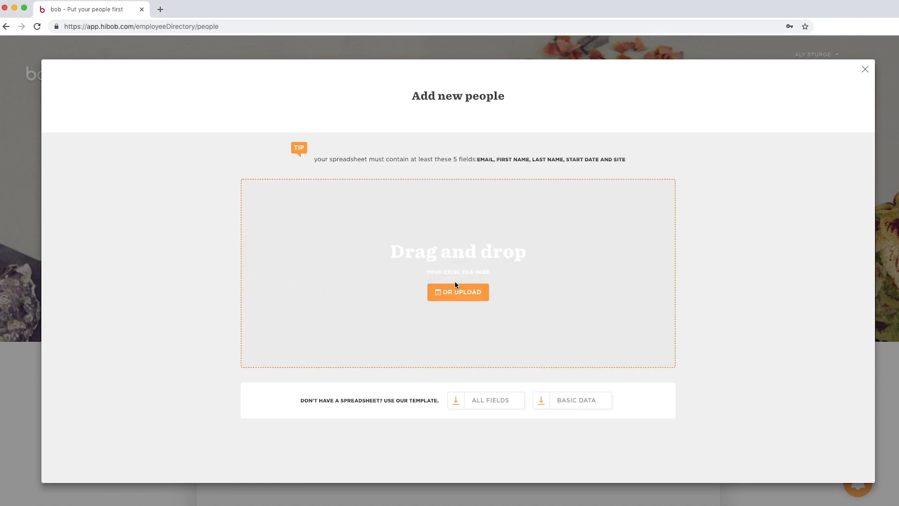
left_click(458, 292)
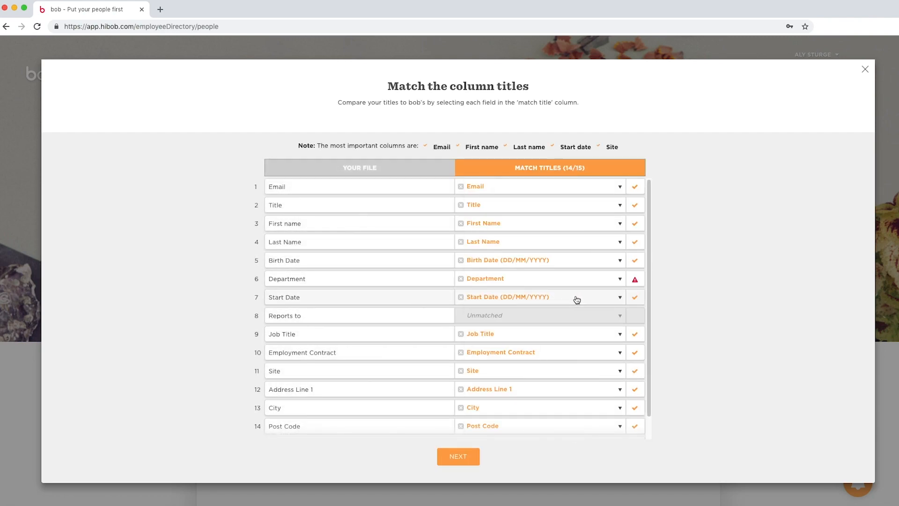
mouse_move(526, 335)
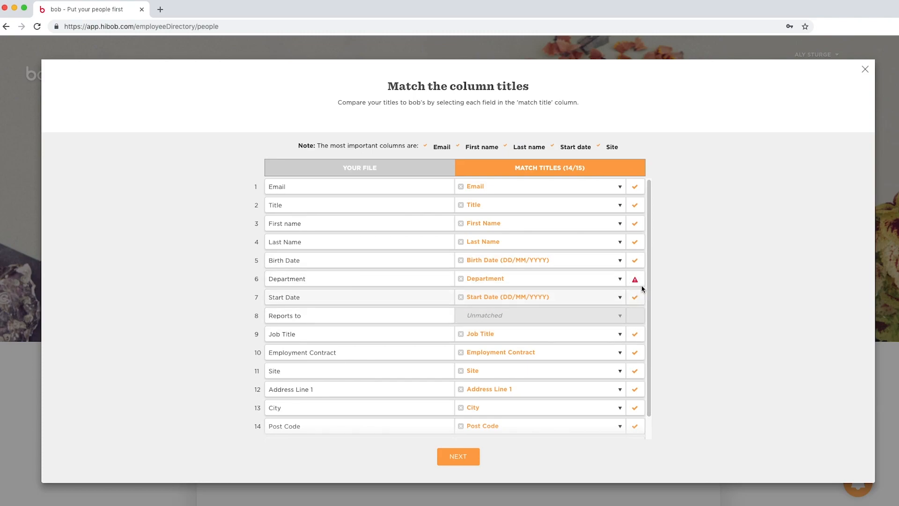
left_click(634, 280)
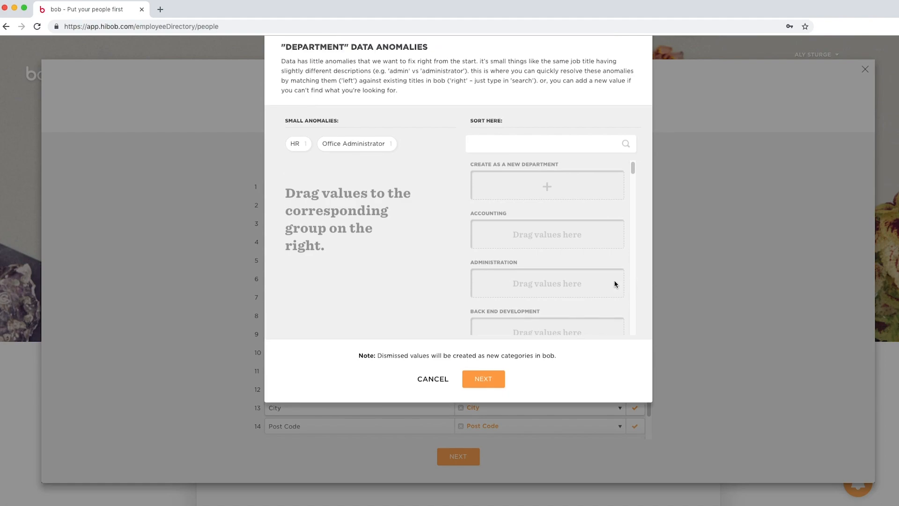
Create HR and Office Administrator as new departments and confirm, resolving the Department column.
left_click_drag(354, 144, 546, 189)
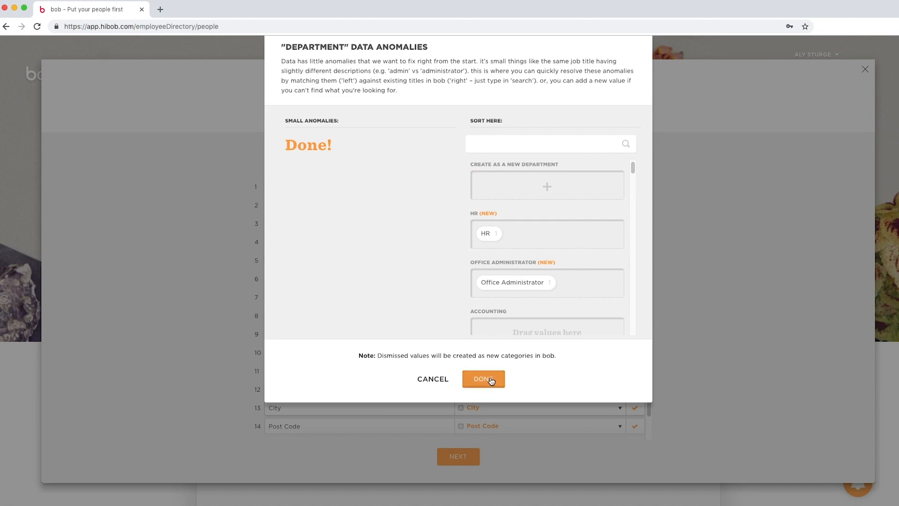
left_click(484, 379)
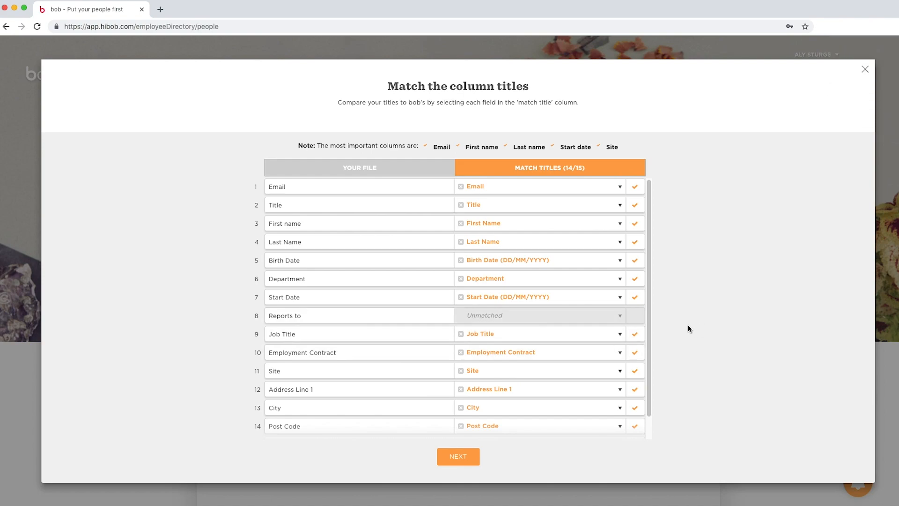
mouse_move(458, 456)
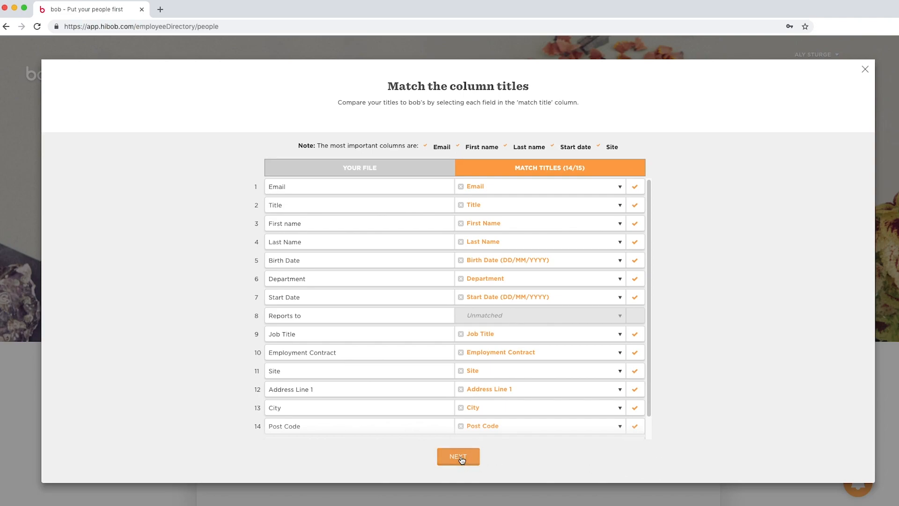
Run the import with the matched columns so all 9 of 9 people are imported.
left_click(458, 456)
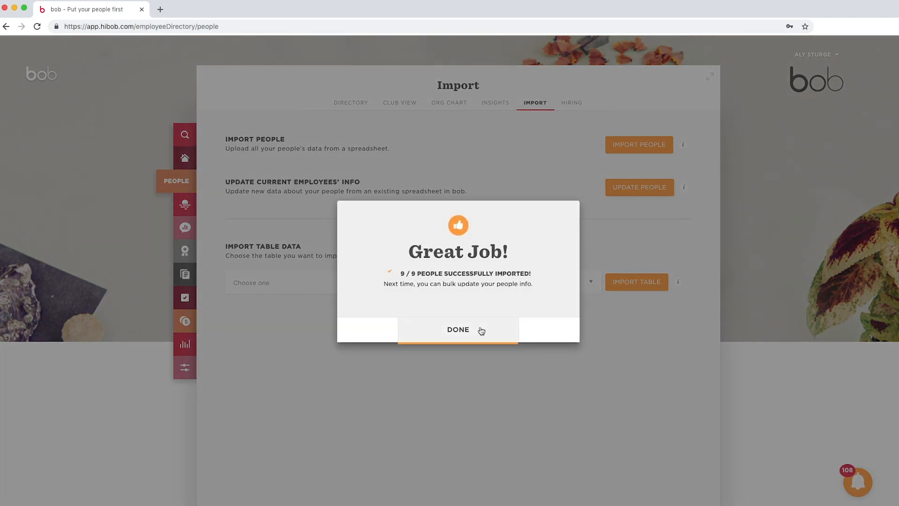
Dismiss the success message, glance at the people directory, and return to the Import page.
left_click(458, 329)
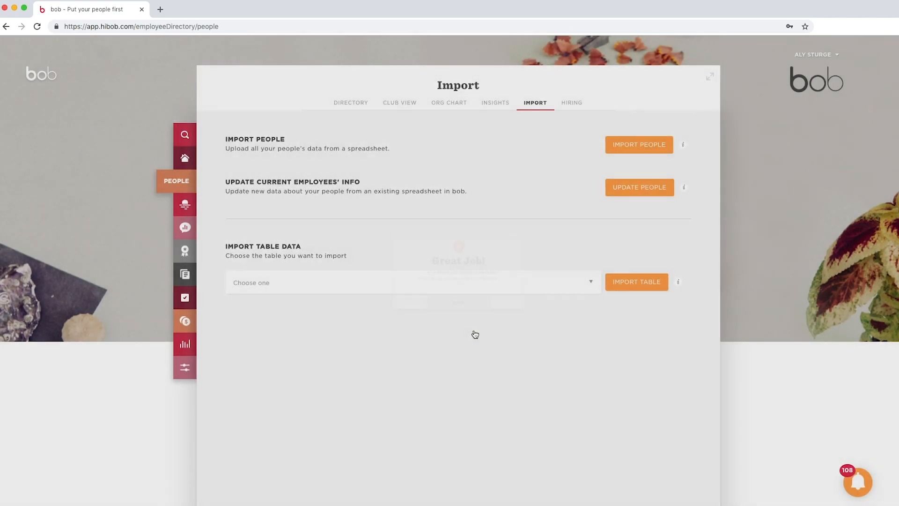
left_click(350, 104)
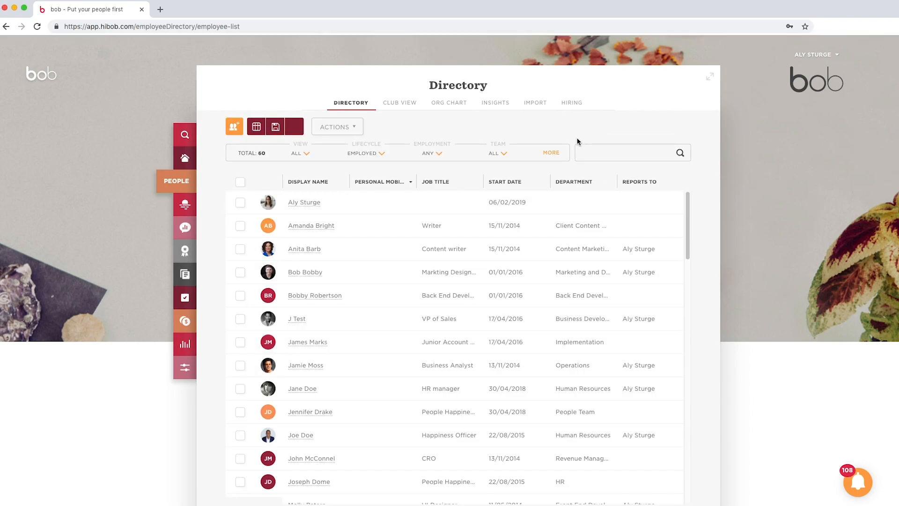
left_click(535, 103)
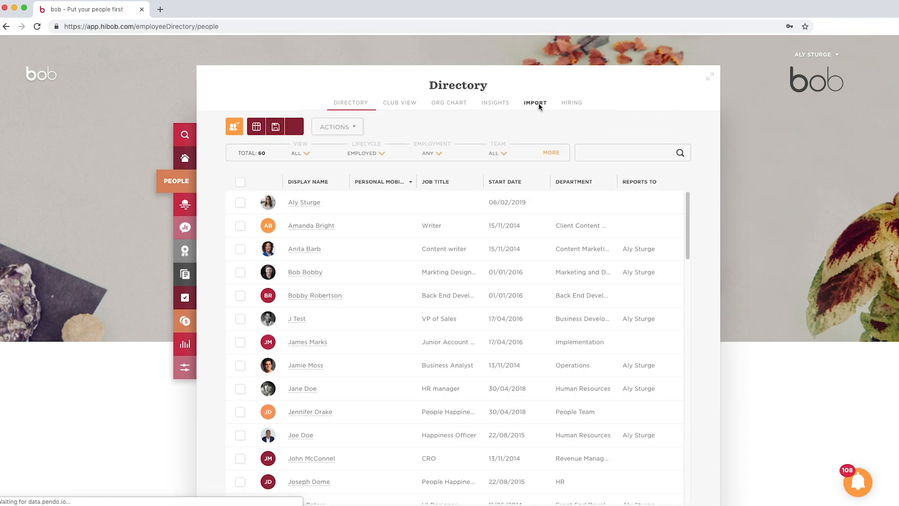
left_click(535, 103)
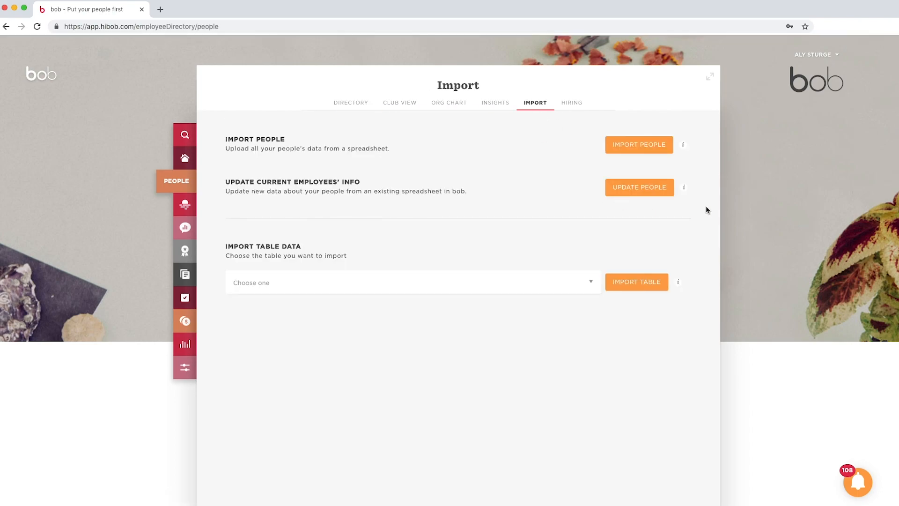
mouse_move(682, 205)
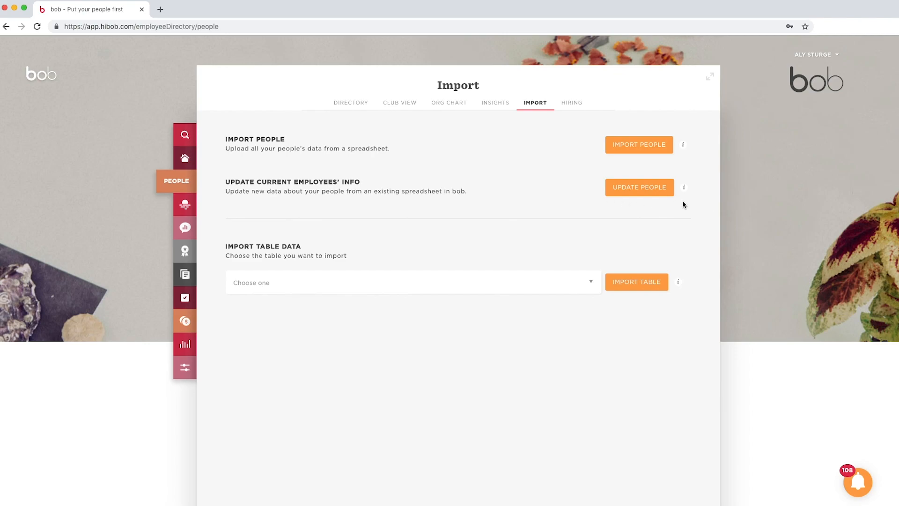
mouse_move(681, 205)
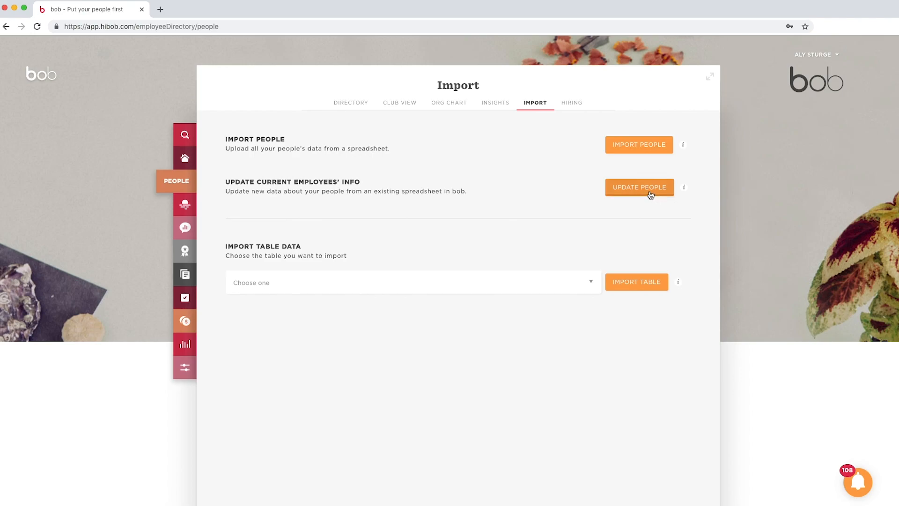
Run Update People with the spreadsheet, confirming the override; 5 of 9 rows succeed, 4 fail.
left_click(638, 187)
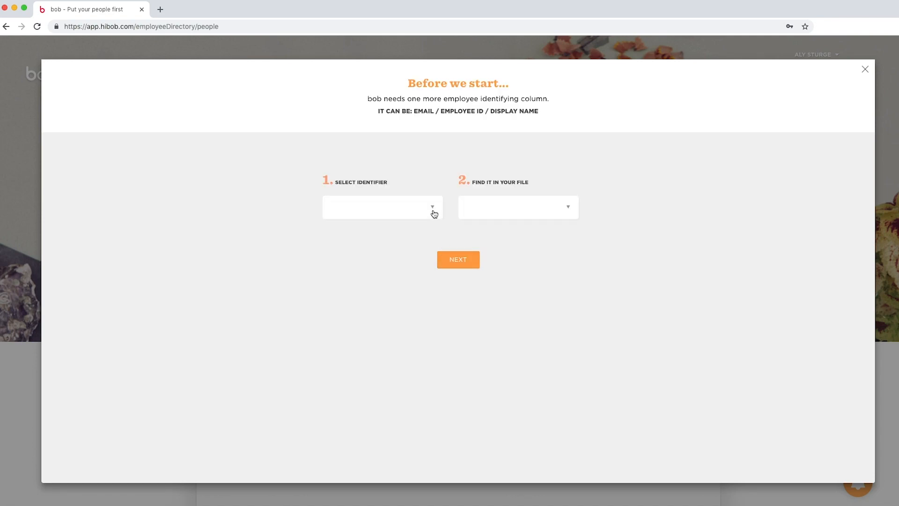
left_click(382, 207)
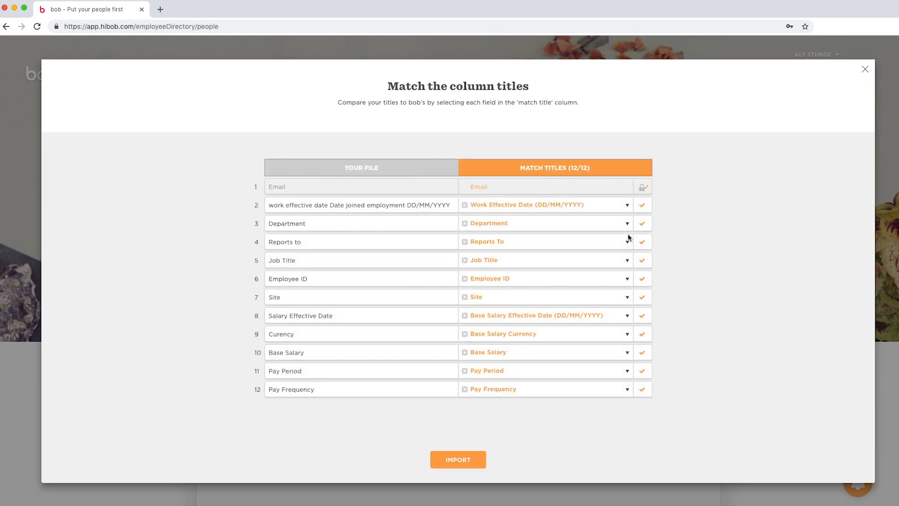
left_click(457, 459)
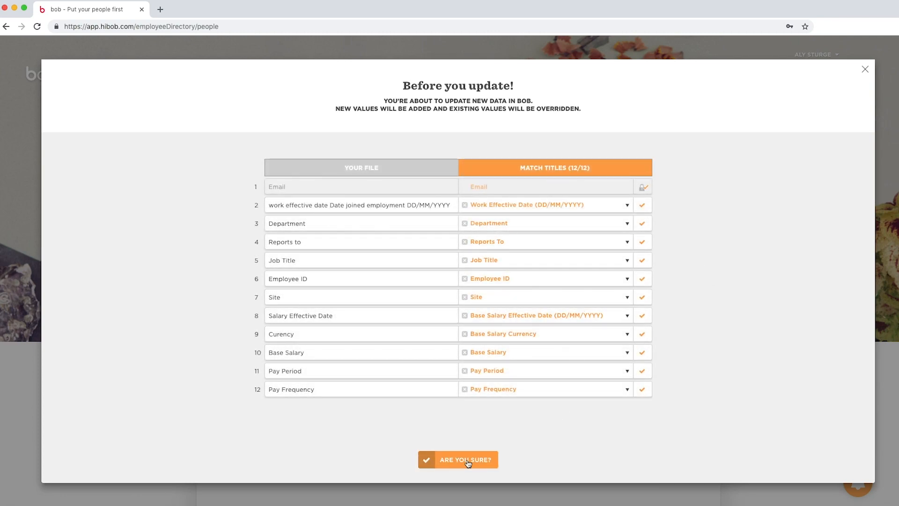
left_click(465, 459)
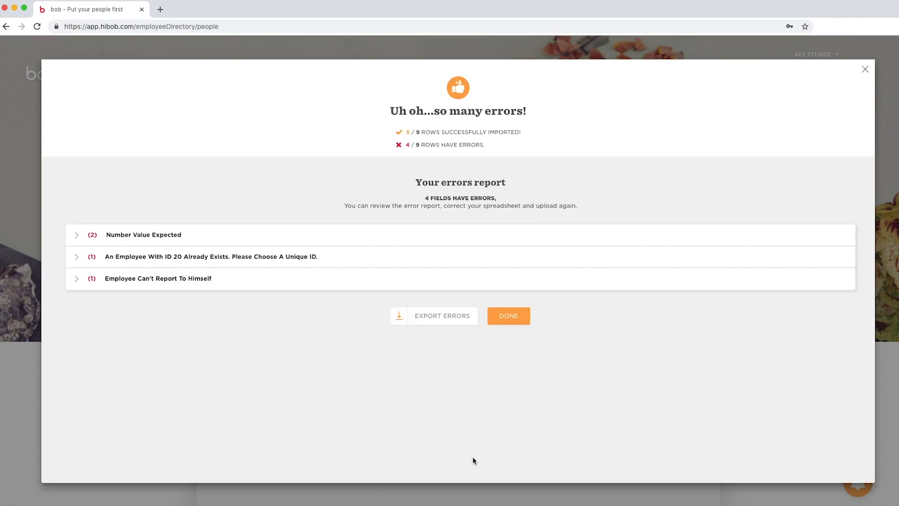
mouse_move(356, 246)
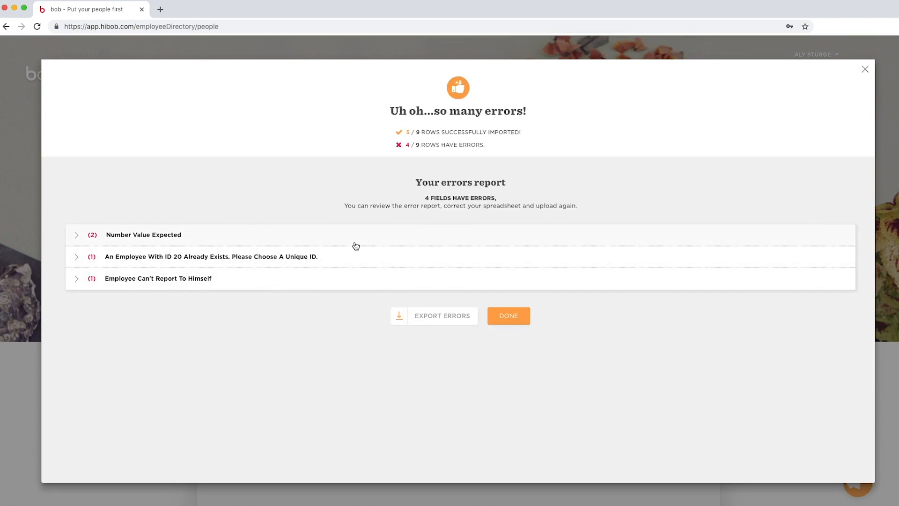
mouse_move(370, 285)
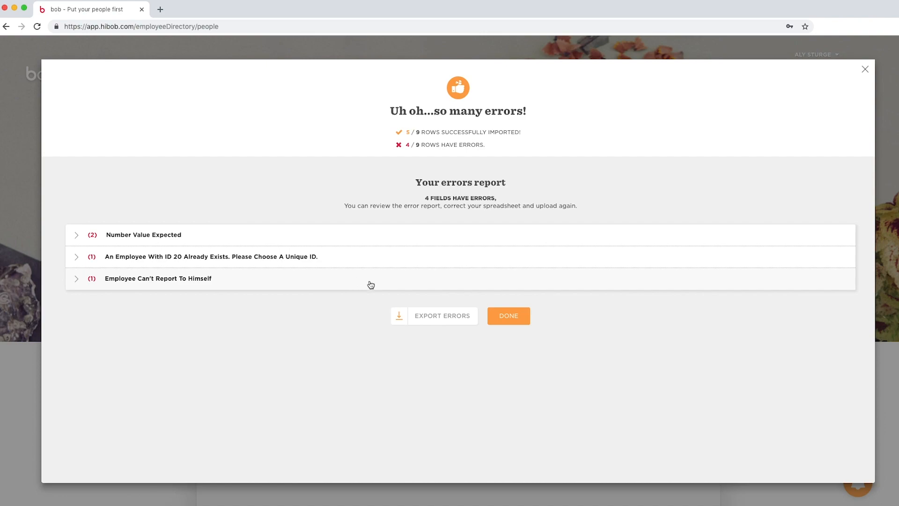
Export the errors report and open the import_errors file in Excel.
left_click(441, 315)
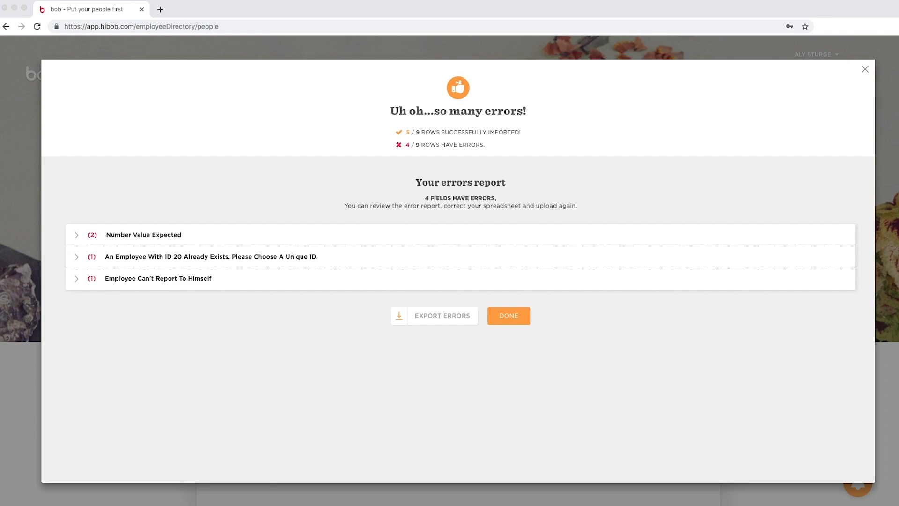
left_click(441, 316)
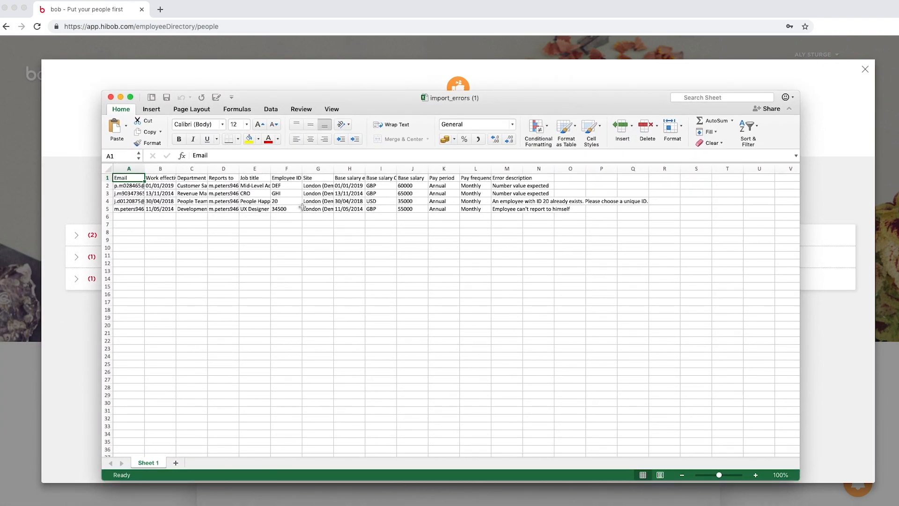
Replace Employee ID DEF with 49000 and the duplicate ID 20 with 250.
left_click(223, 208)
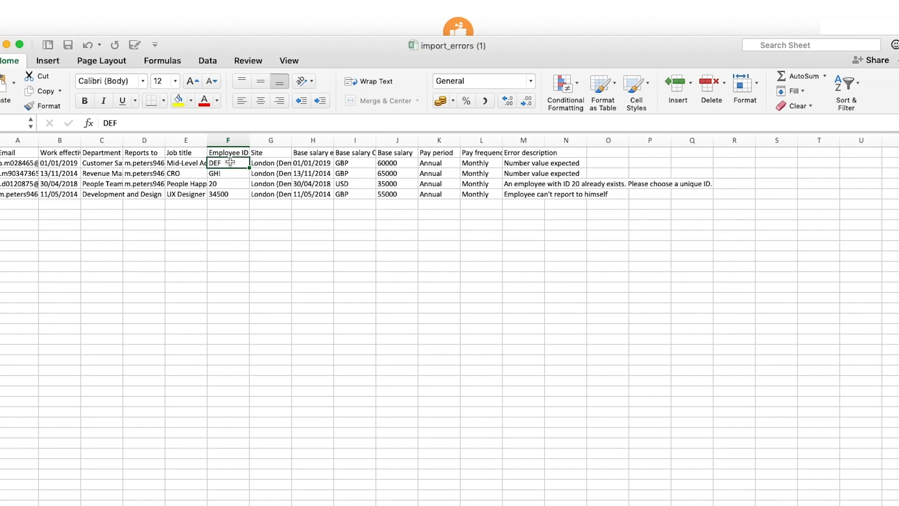
type("49000")
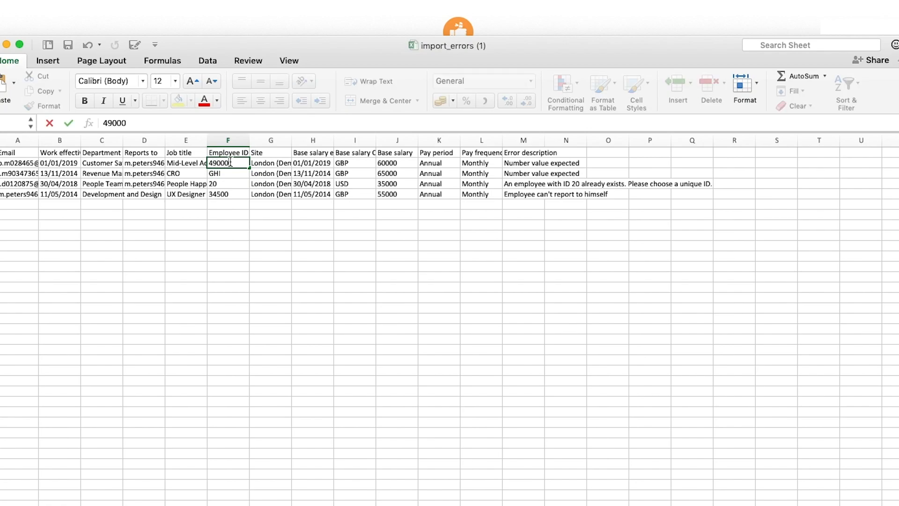
left_click(228, 173)
type("456789")
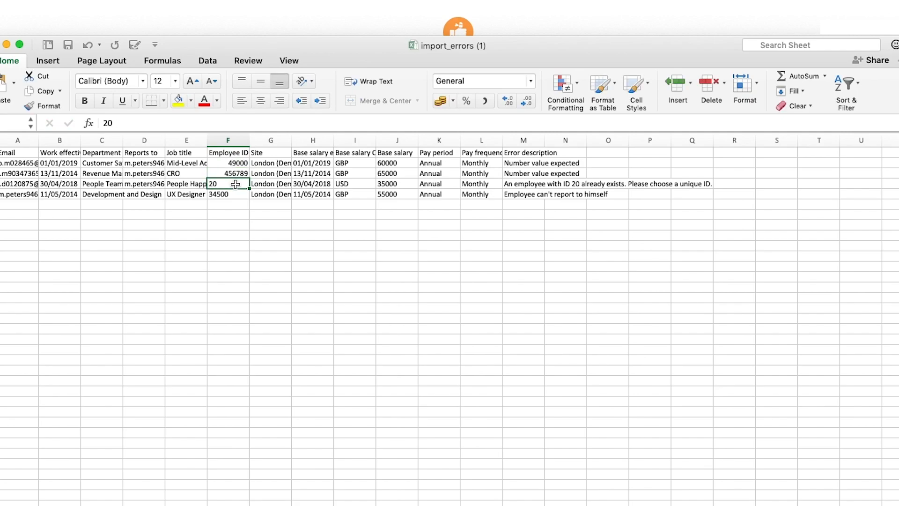
type("250")
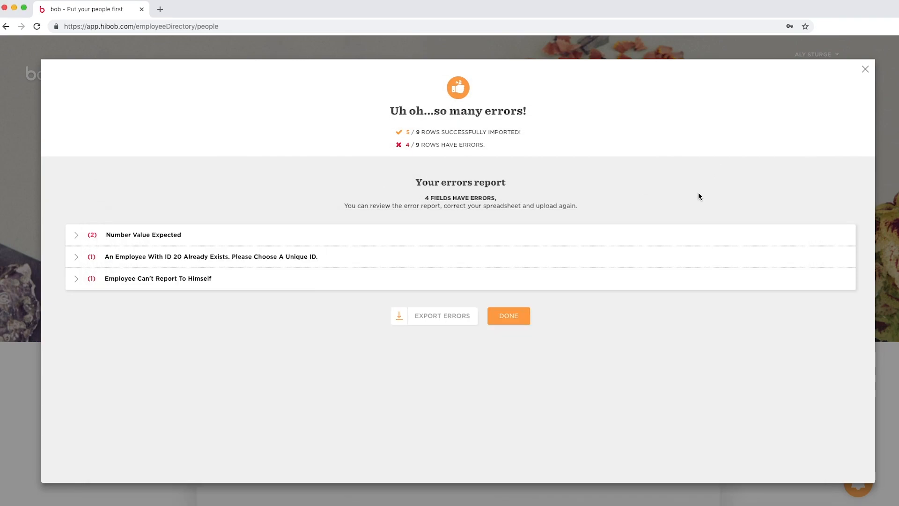
Close the errors report and start a new Update People run with the corrected import_errors spreadsheet.
left_click(507, 315)
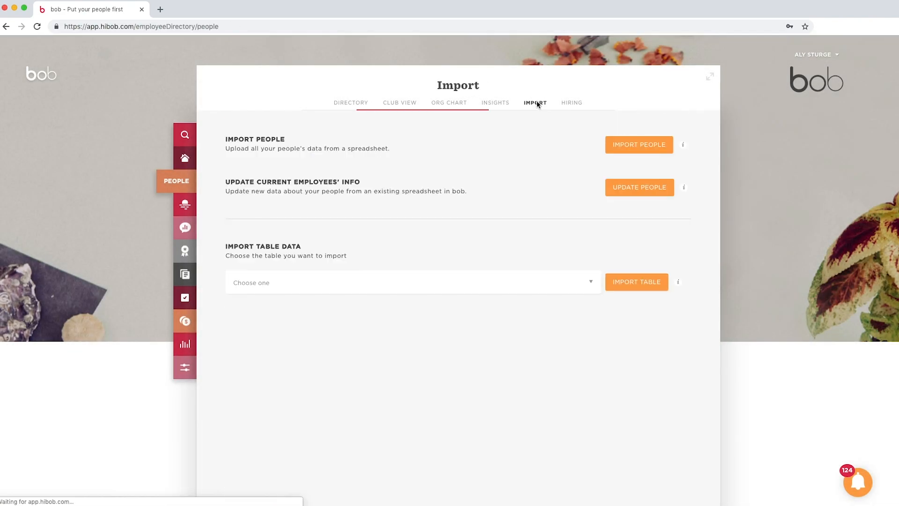
left_click(639, 187)
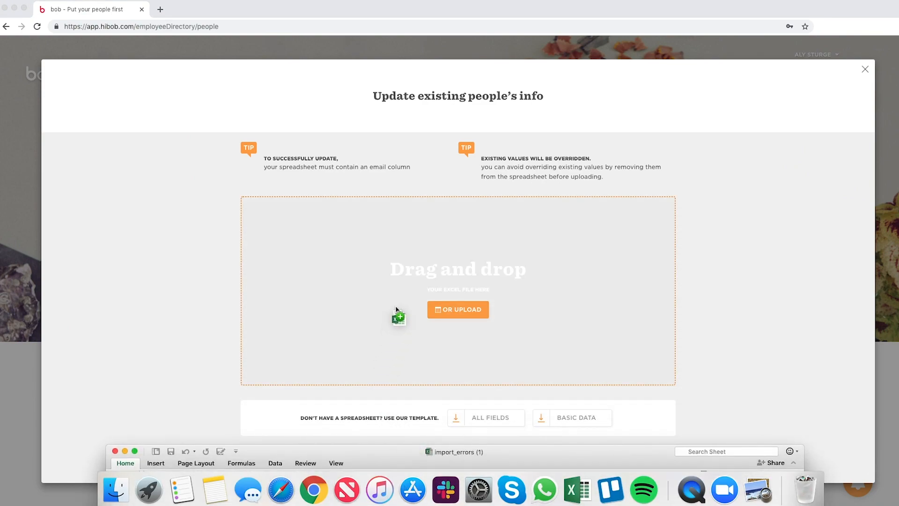
left_click(458, 309)
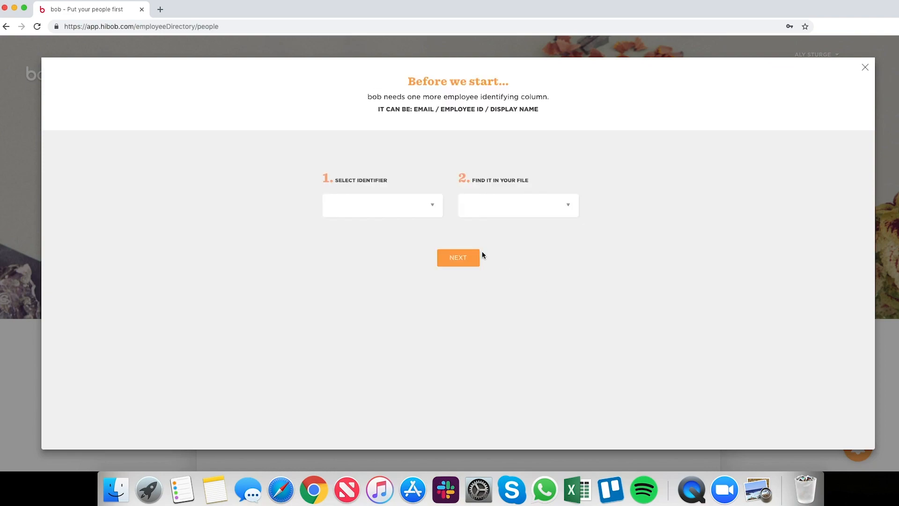
Continue past the identifier step, import the matched data and confirm overriding existing values.
left_click(458, 256)
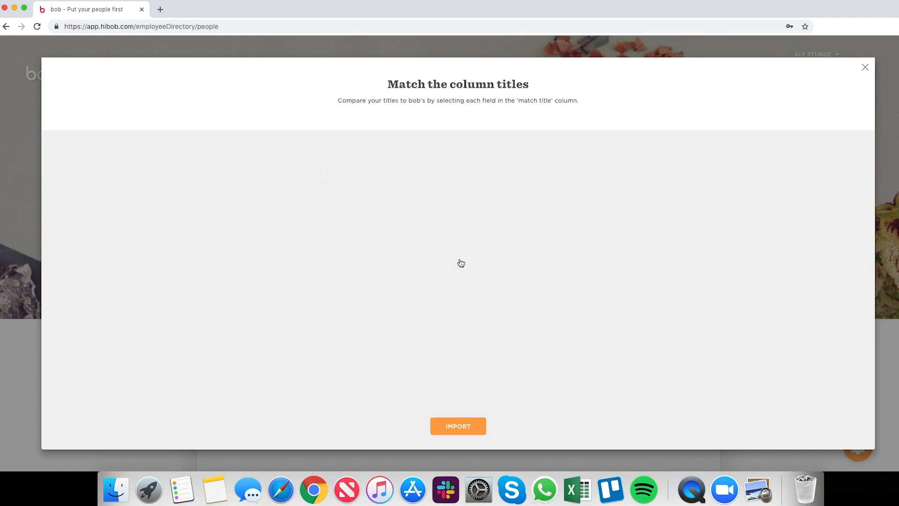
left_click(458, 425)
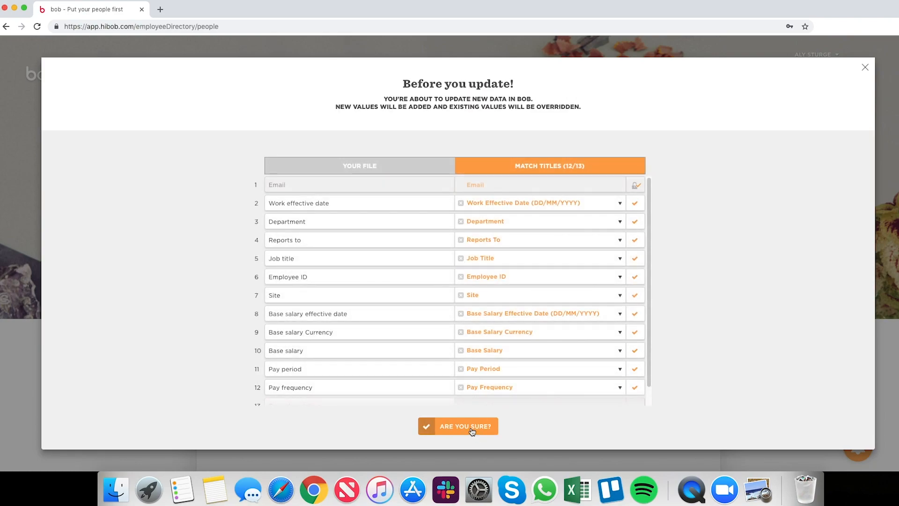
left_click(458, 426)
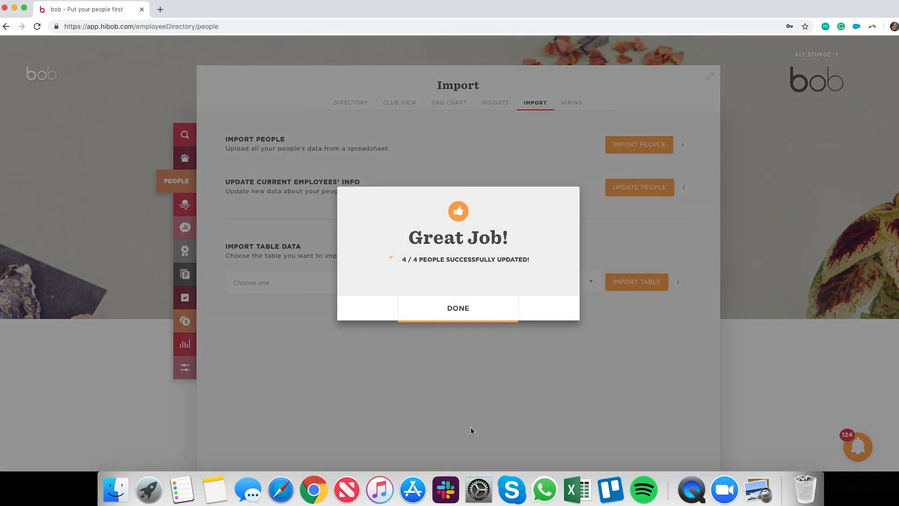